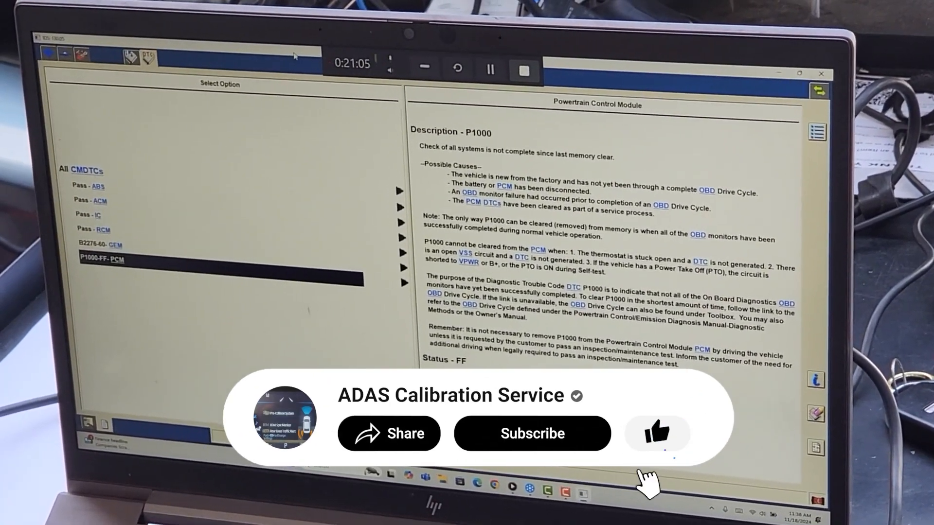
left_click(530, 433)
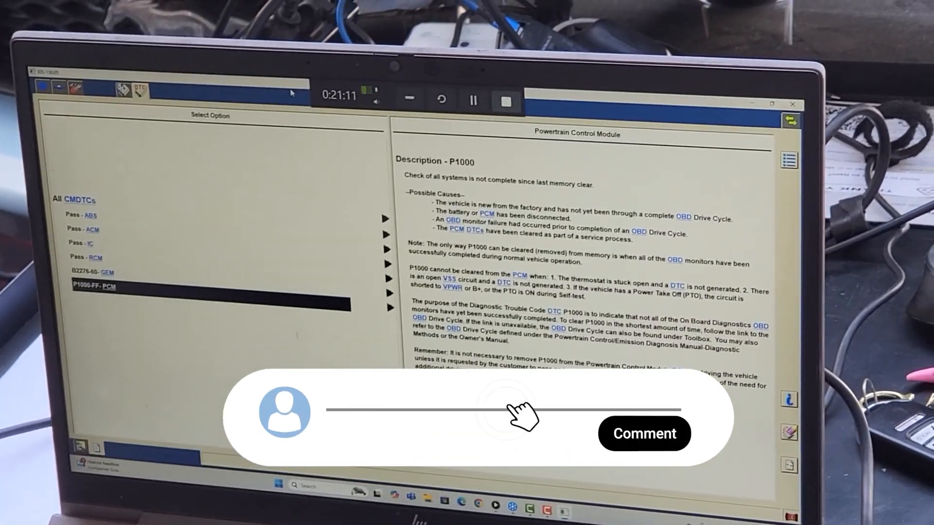
type("Fantastic workflow, great work!")
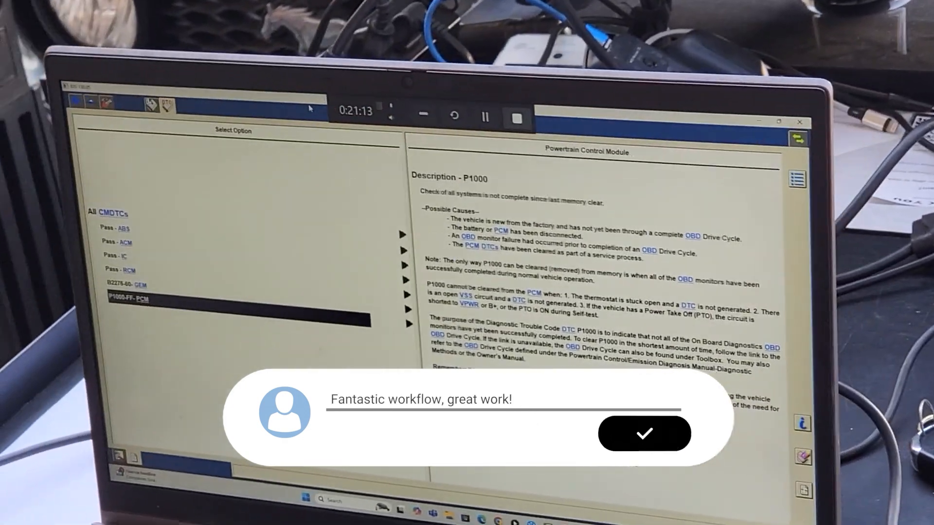